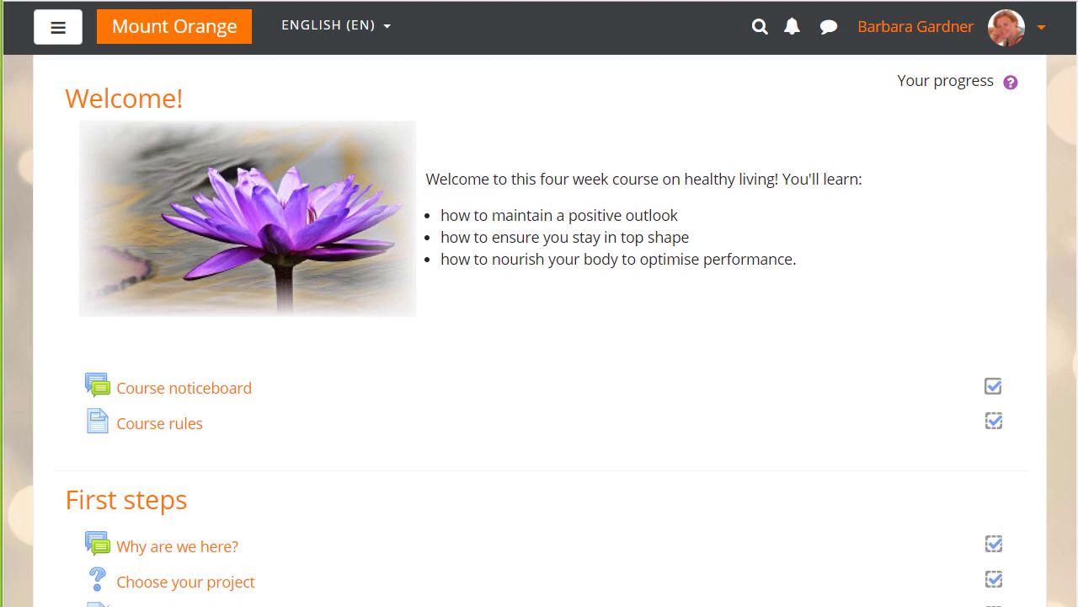
Step: Mark Background information as completed, then open the activity completion report
scroll(down, 3)
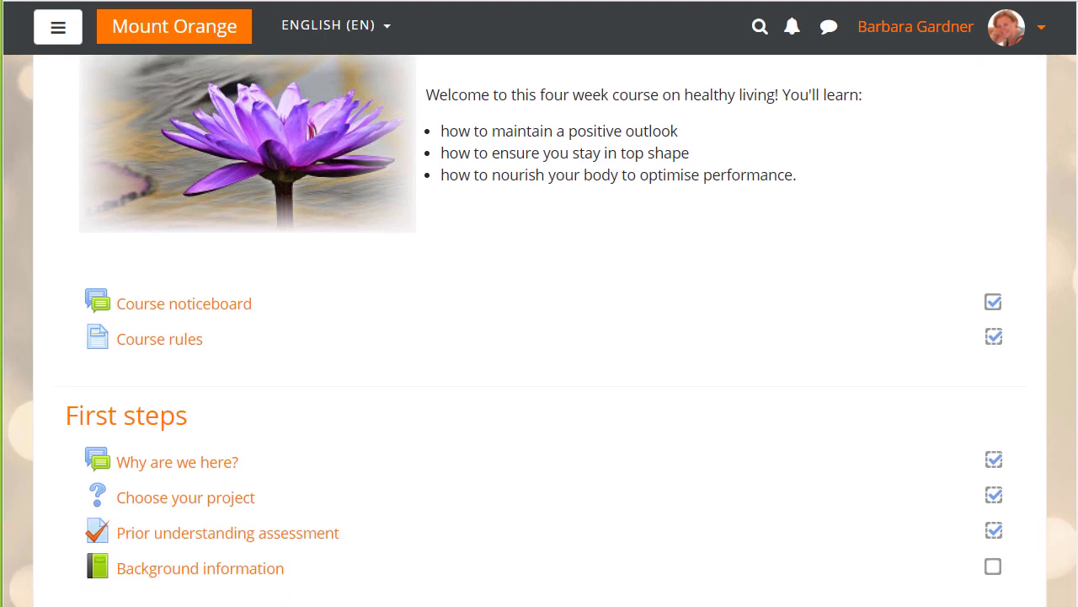
scroll(down, 3)
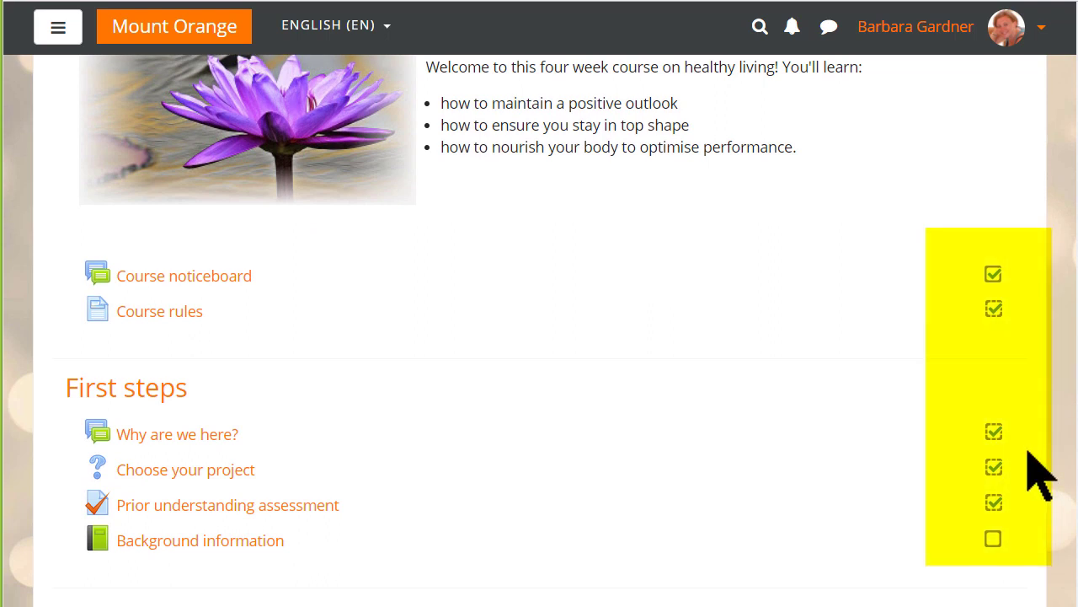
mouse_move(1011, 472)
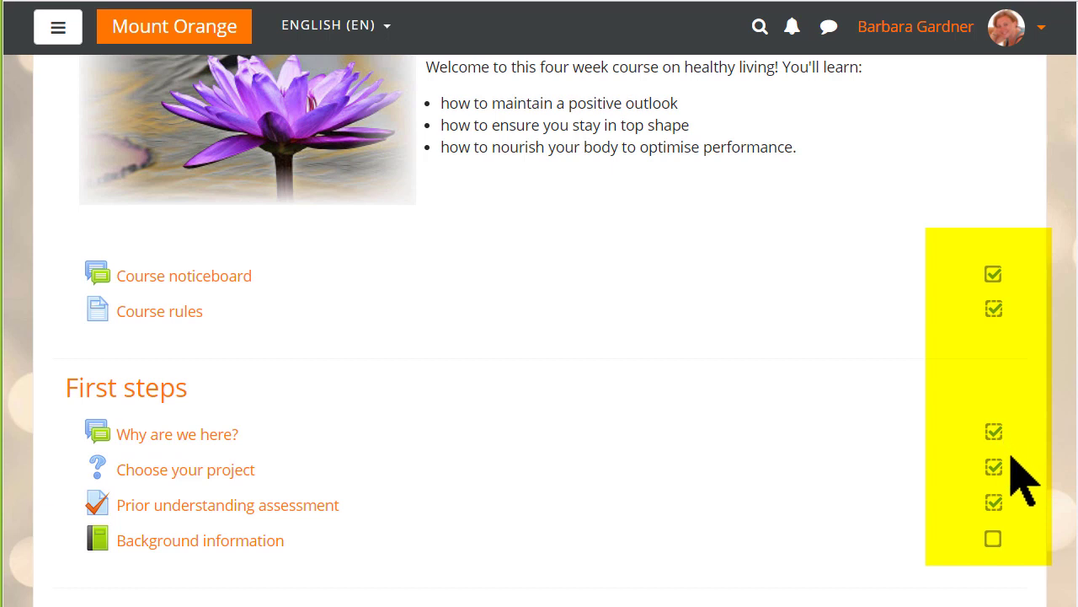
mouse_move(1015, 569)
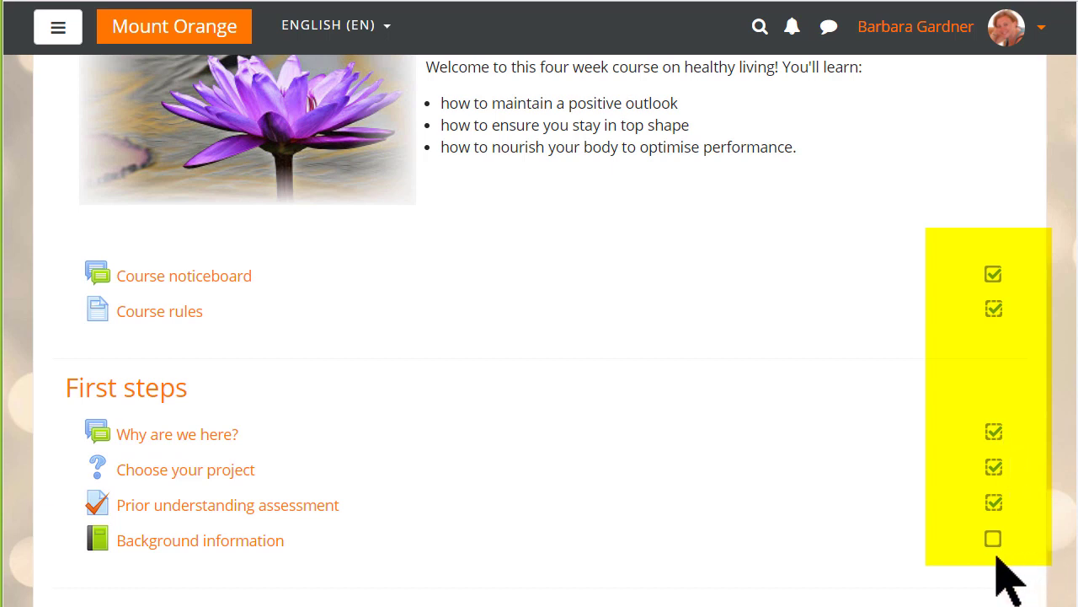
mouse_move(993, 538)
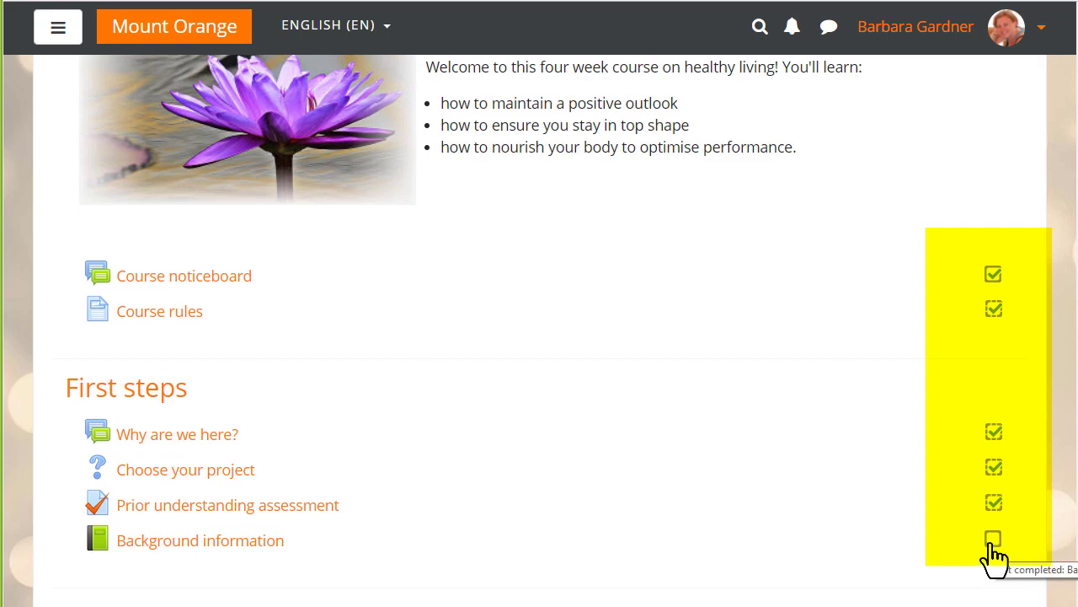
click(994, 539)
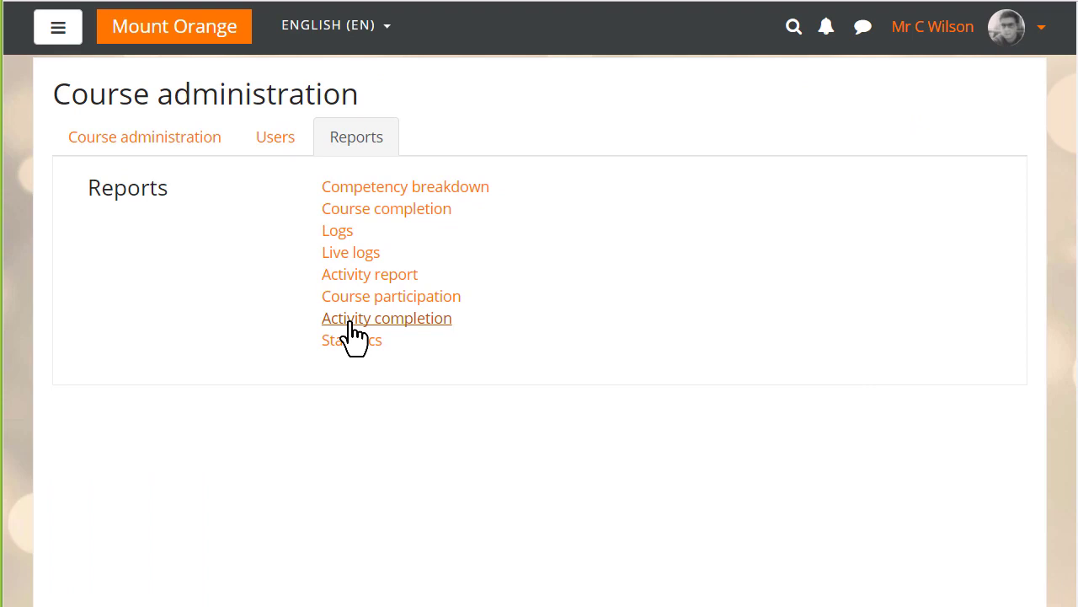
click(386, 317)
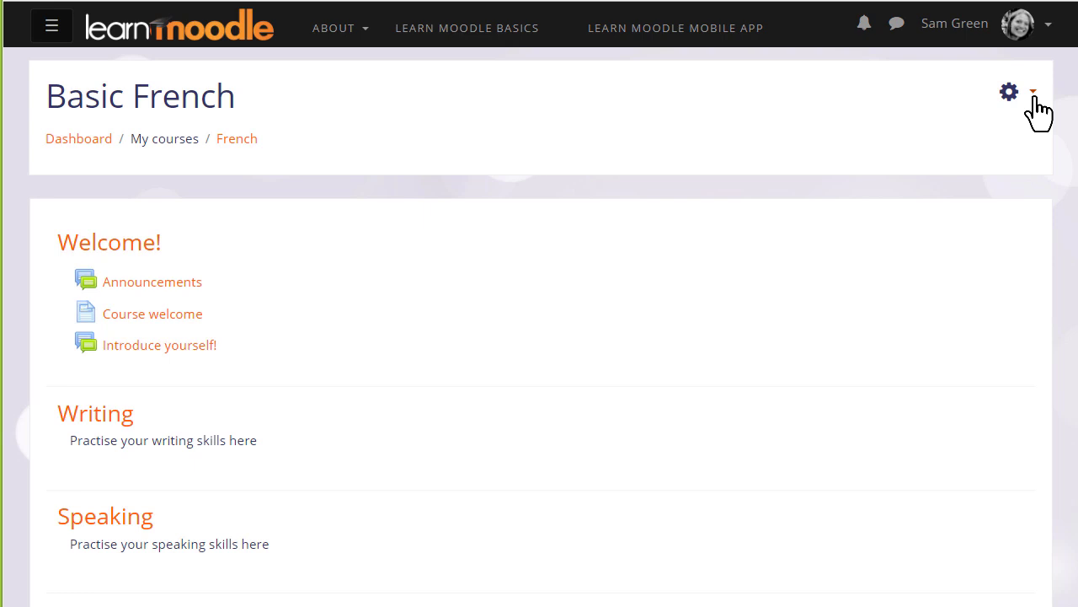
Step: In Basic French course settings, set Enable completion tracking to Yes and save
click(1032, 93)
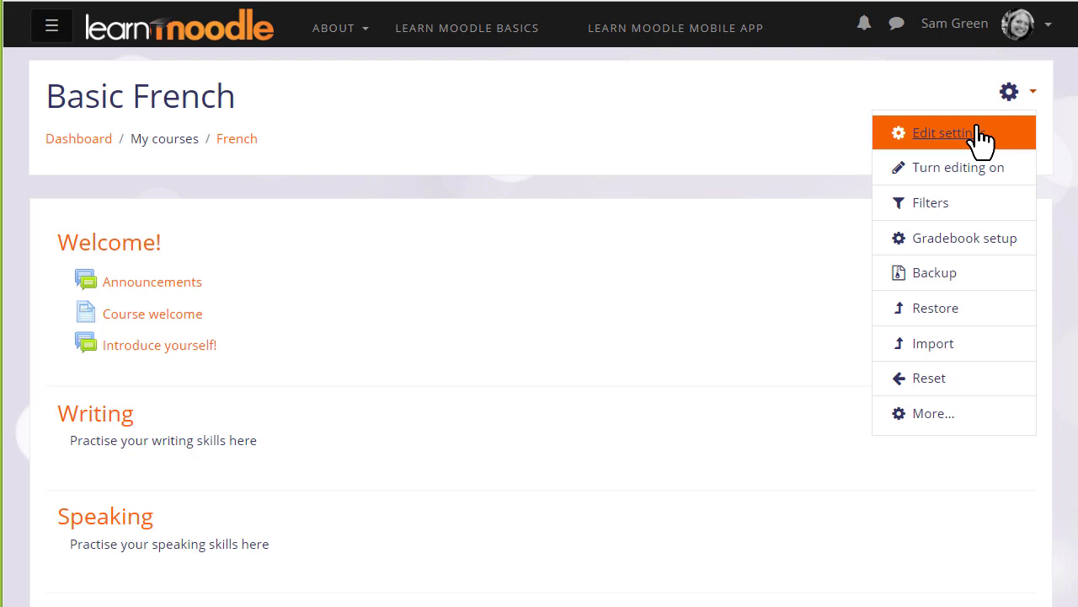
click(947, 133)
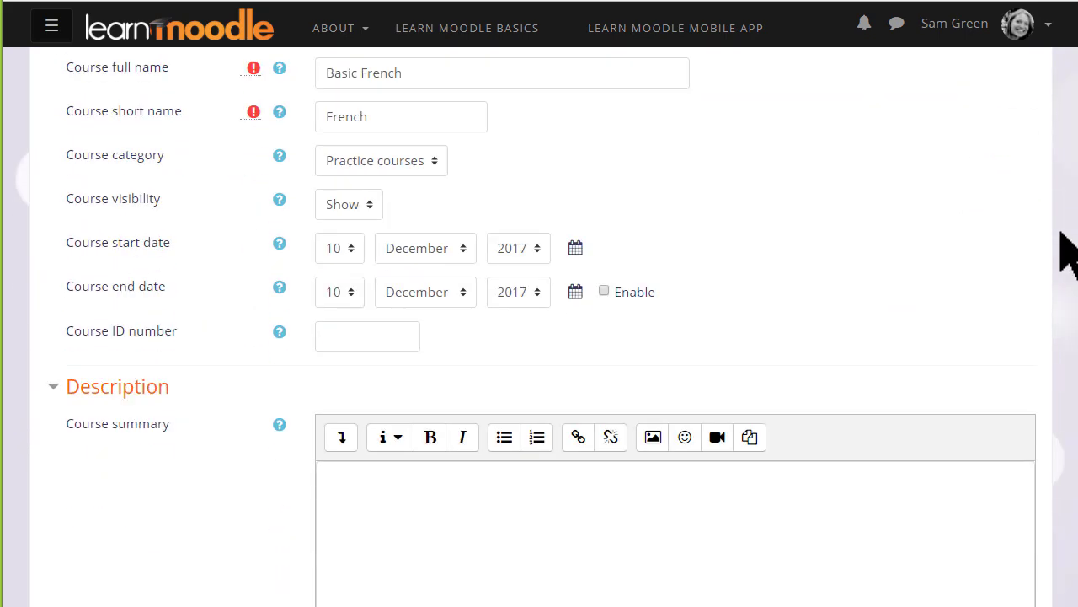
scroll(down, 3)
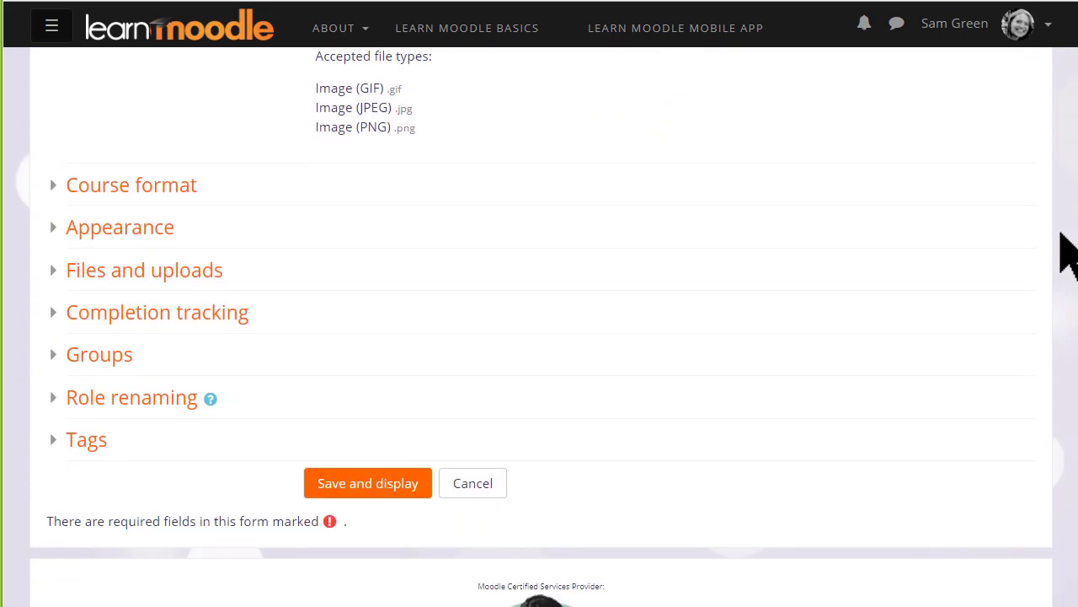
click(157, 312)
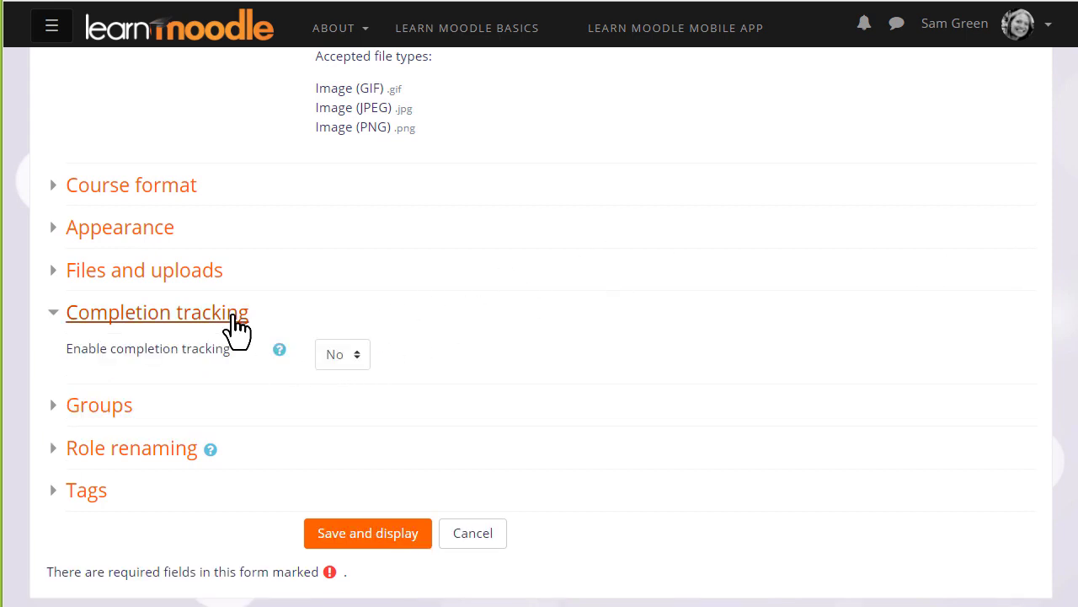
click(342, 353)
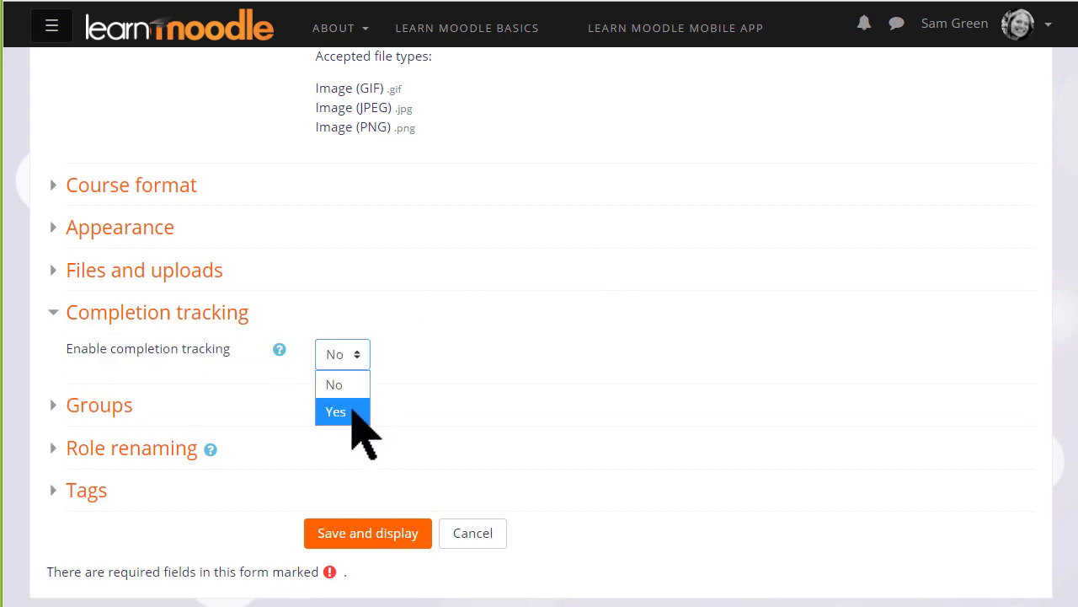
click(335, 412)
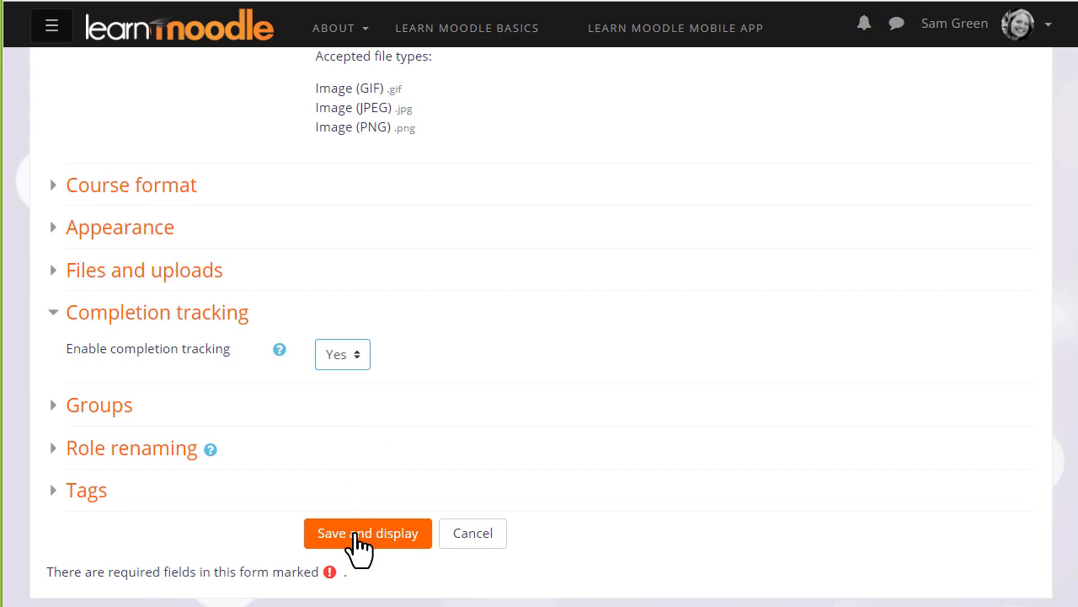
click(368, 533)
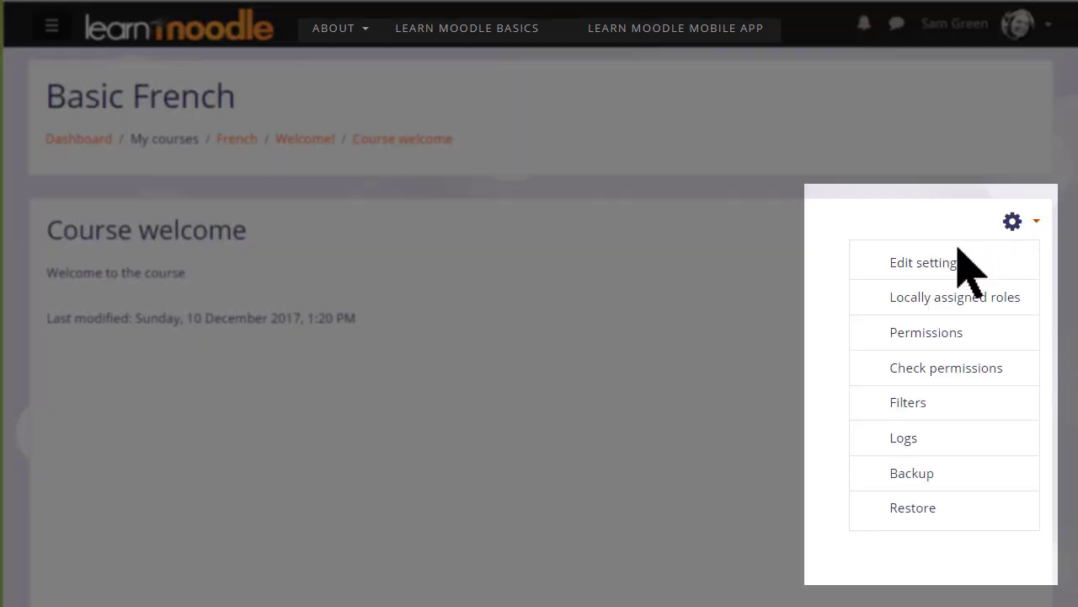
Step: Give Course welcome manual student completion with expected completion date enabled, and save
click(922, 262)
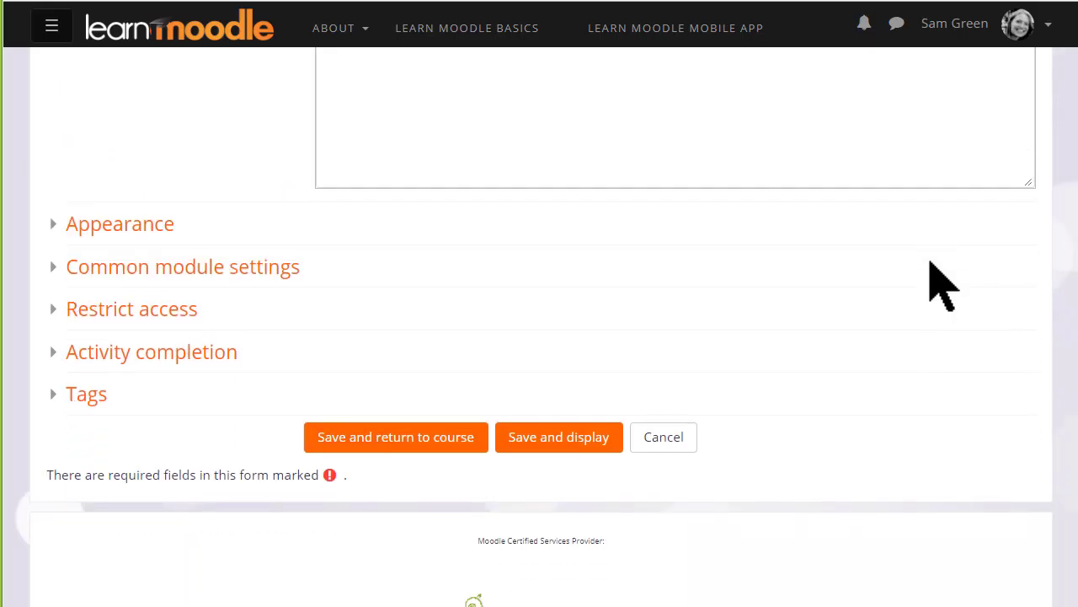
mouse_move(206, 391)
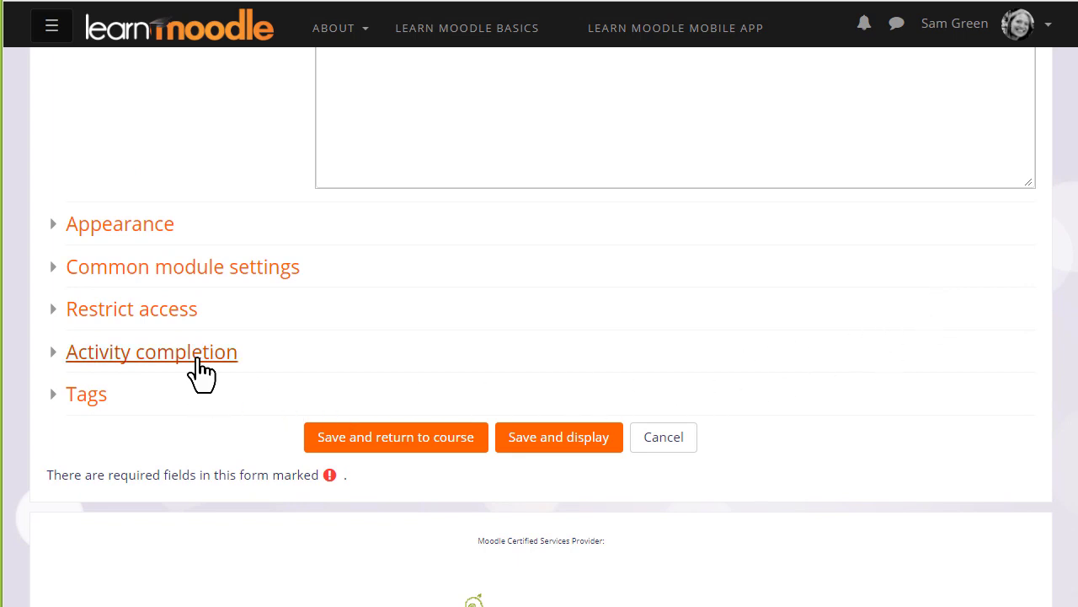
click(152, 351)
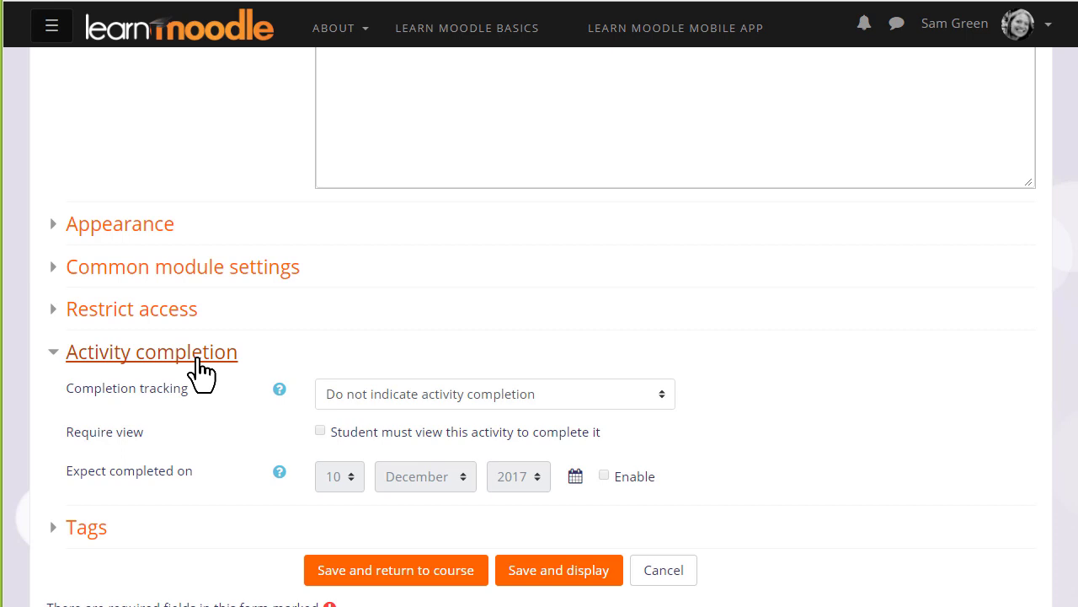
mouse_move(282, 396)
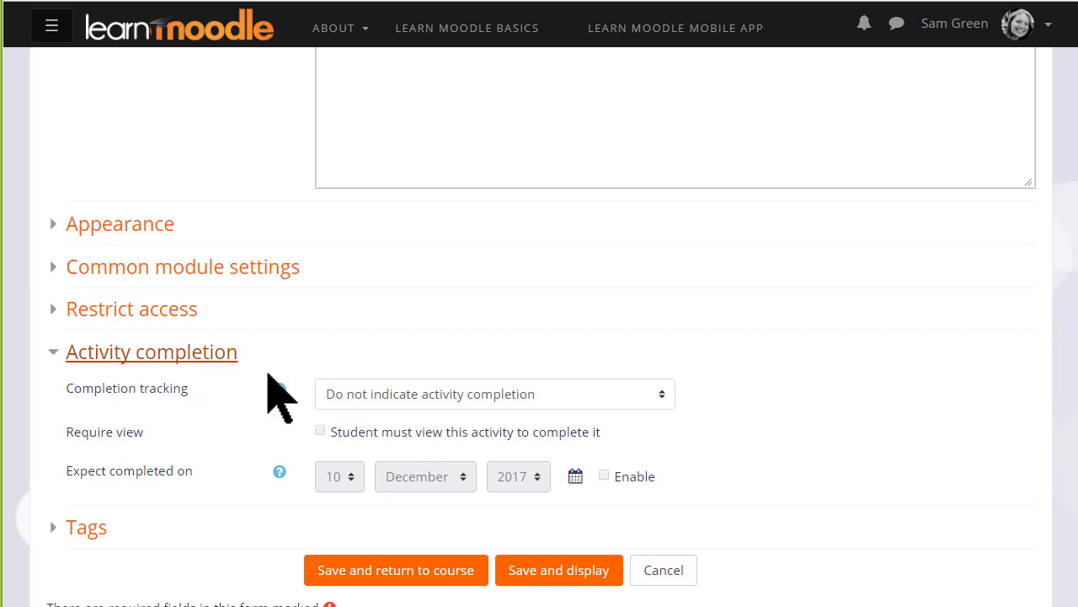
mouse_move(674, 429)
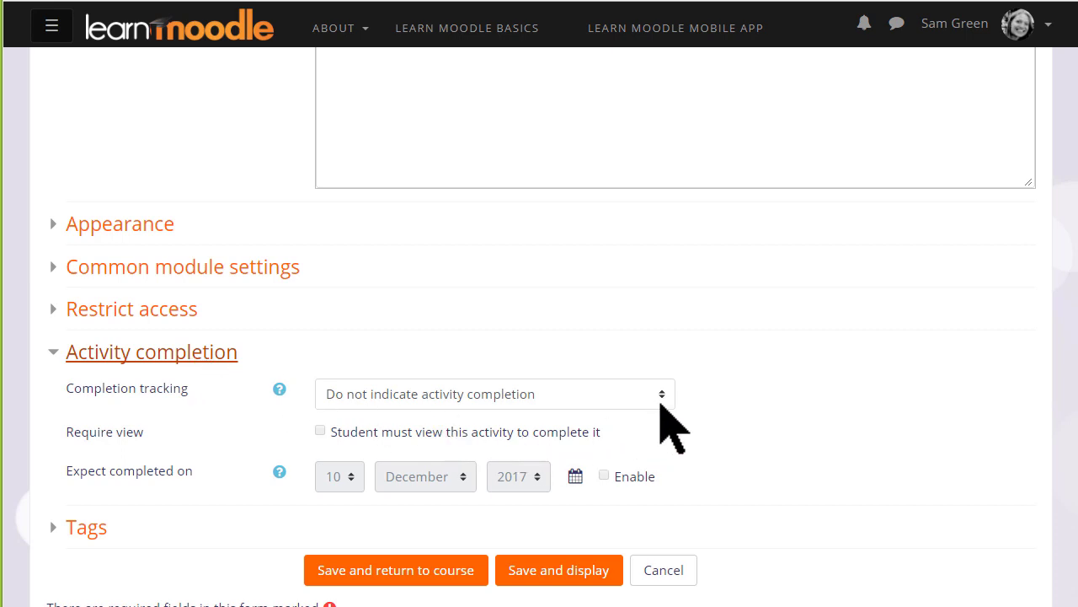
click(492, 393)
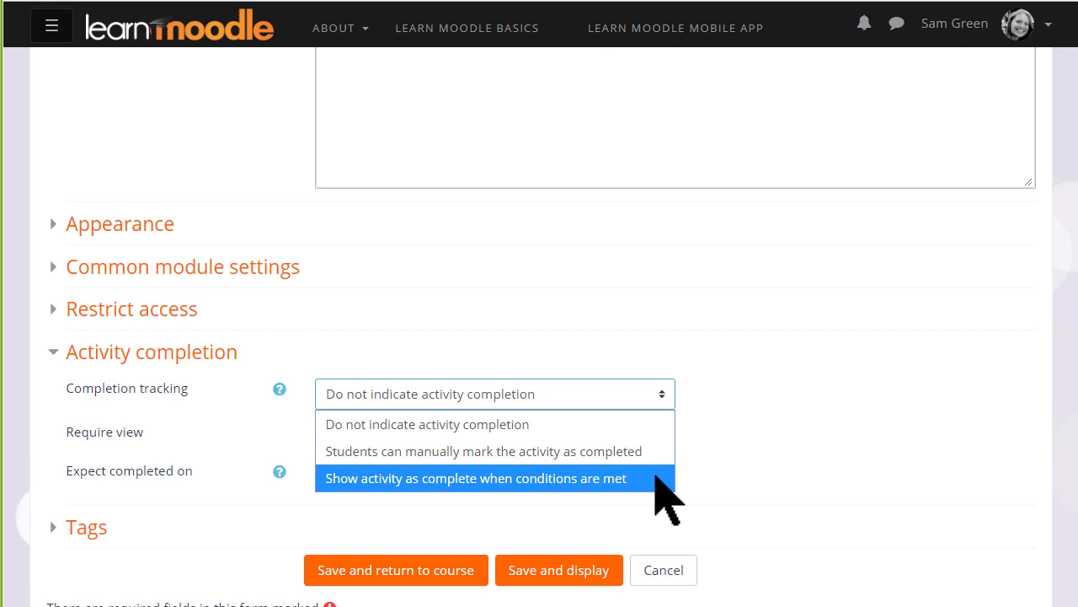
mouse_move(485, 451)
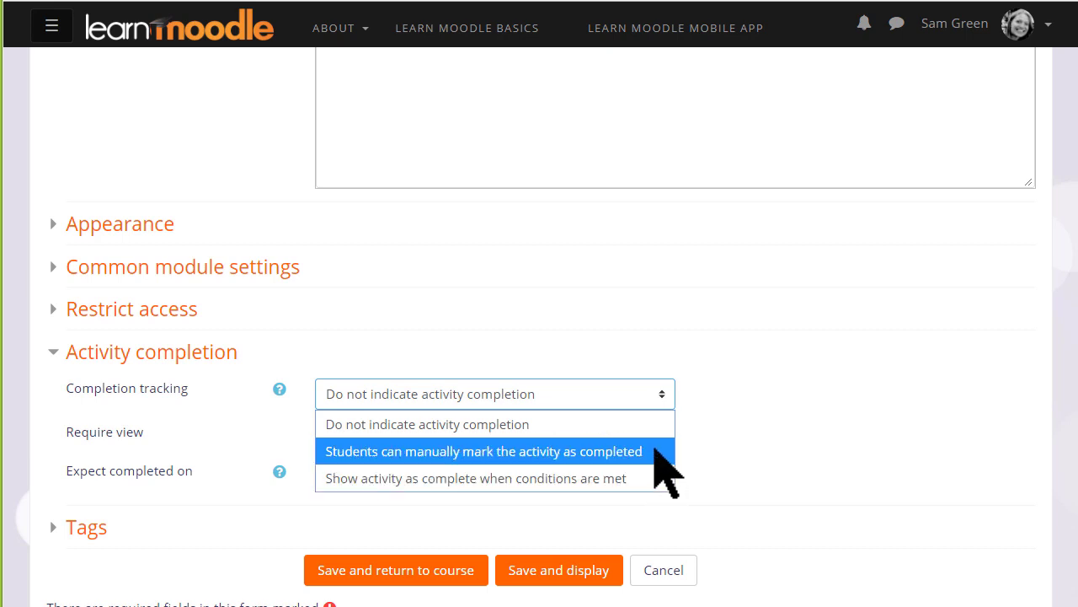
click(482, 451)
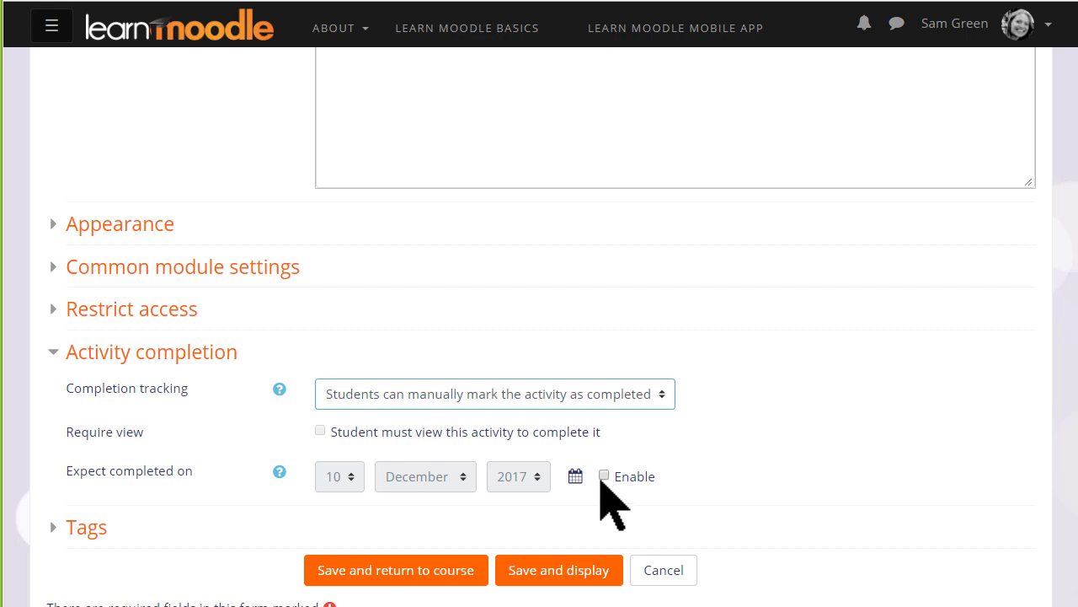
click(604, 475)
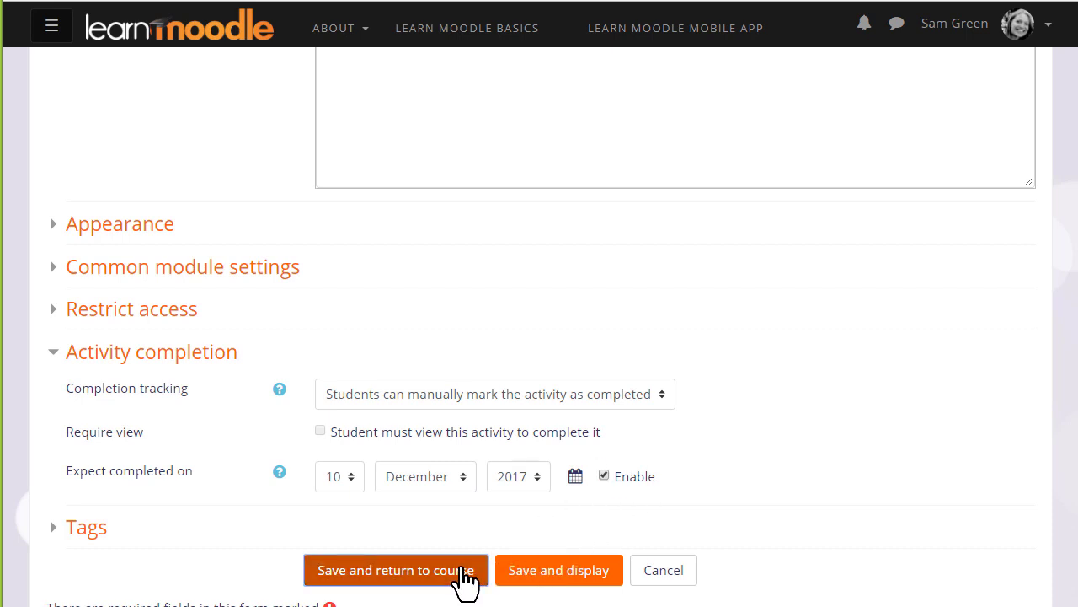
click(396, 569)
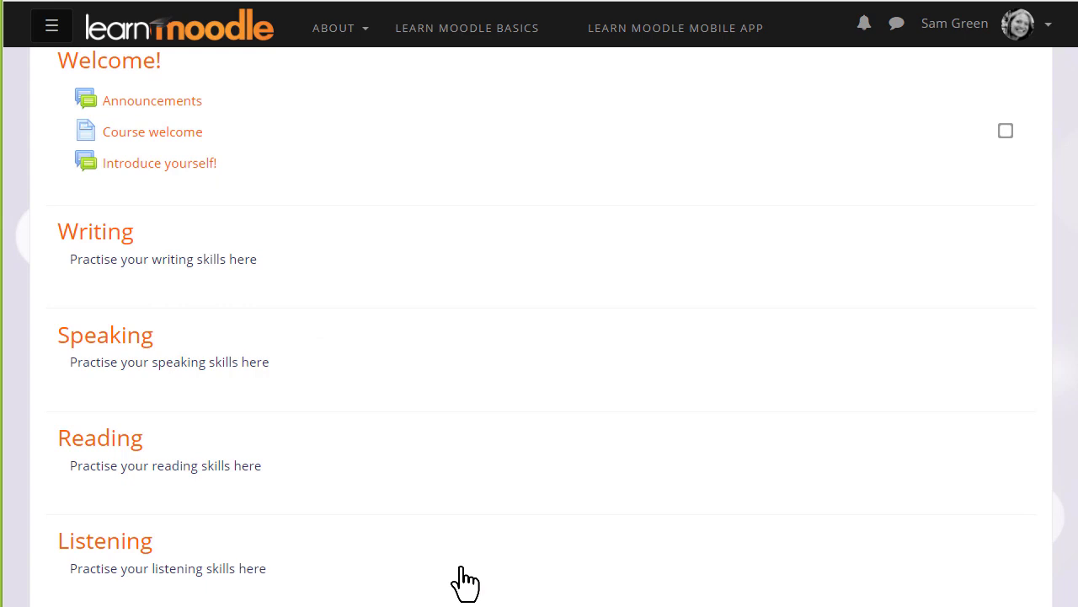
mouse_move(236, 240)
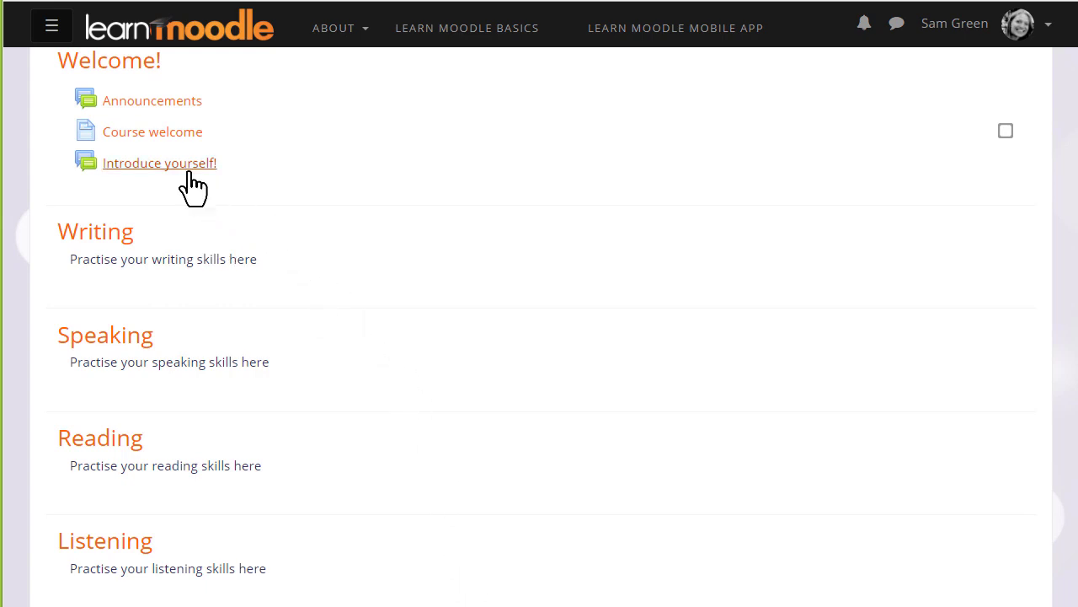
Step: Set Introduce yourself! to complete automatically once students post discussions or replies, and save
click(160, 162)
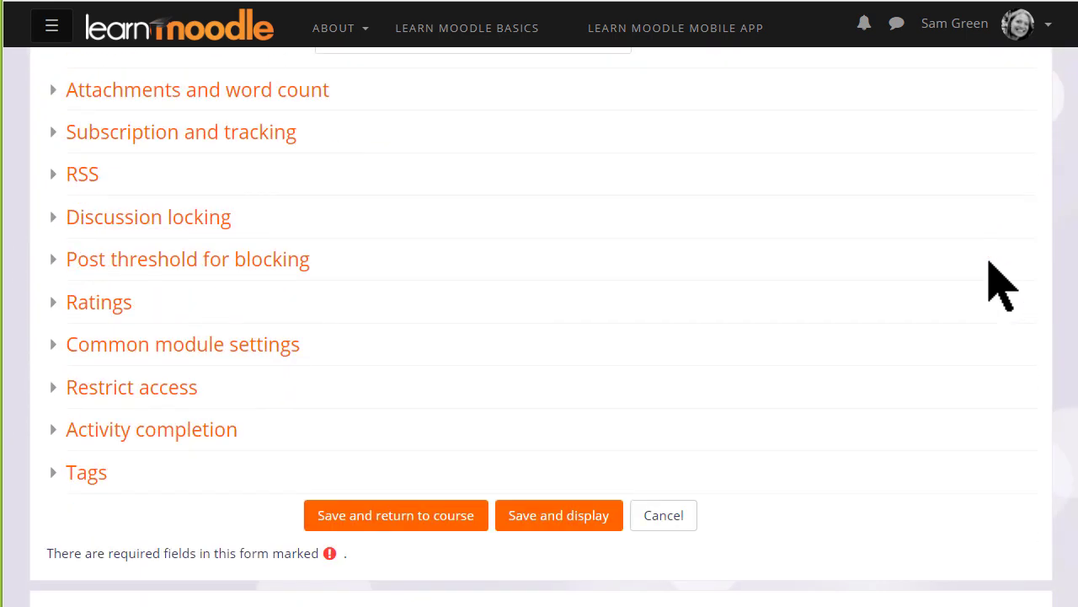
scroll(down, 3)
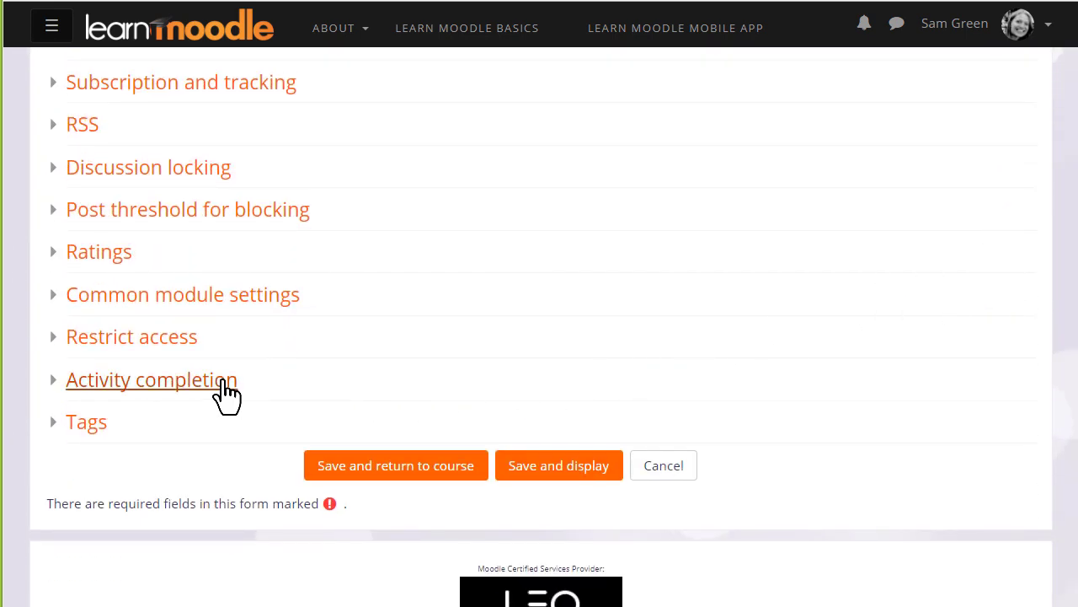
click(151, 379)
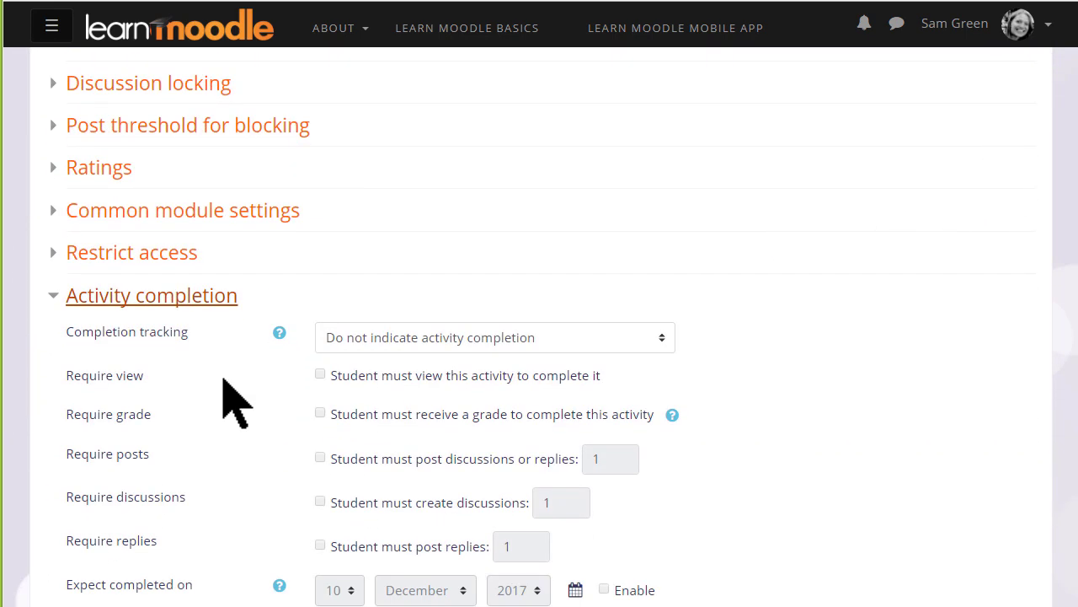
scroll(down, 3)
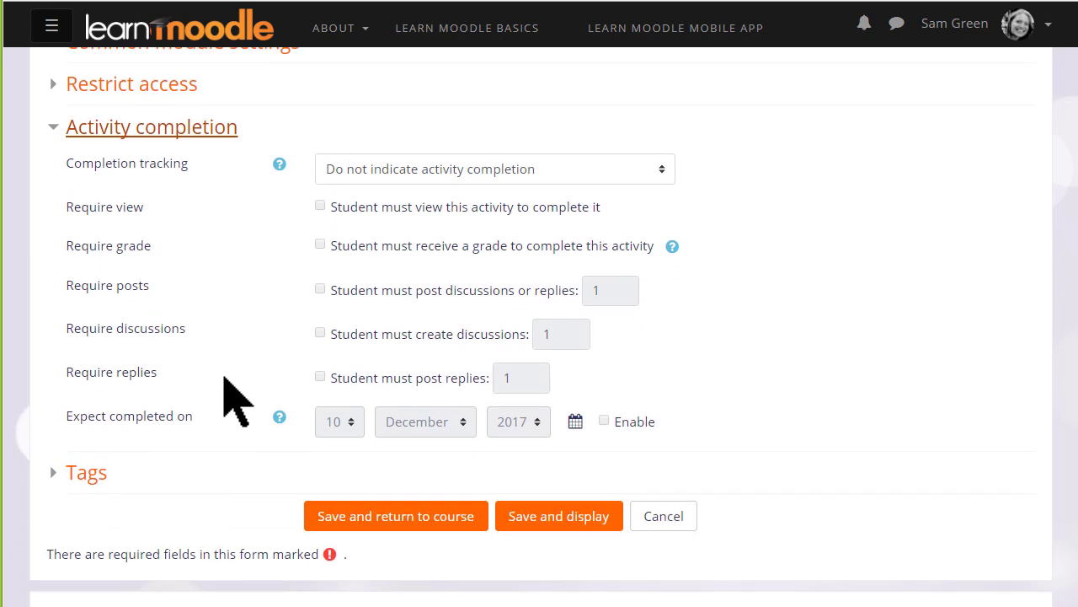
mouse_move(634, 345)
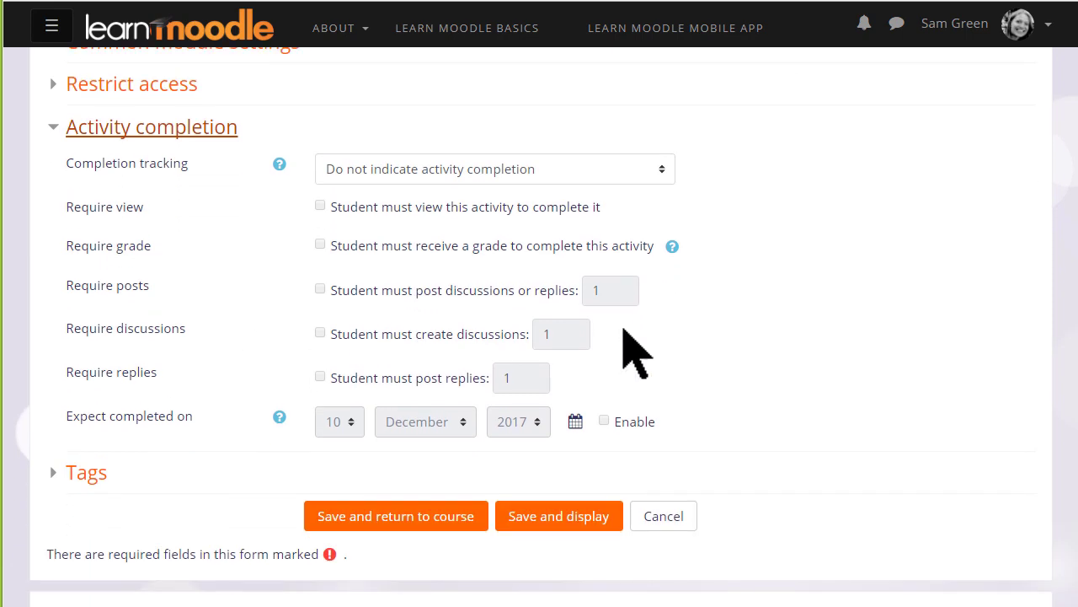
click(494, 169)
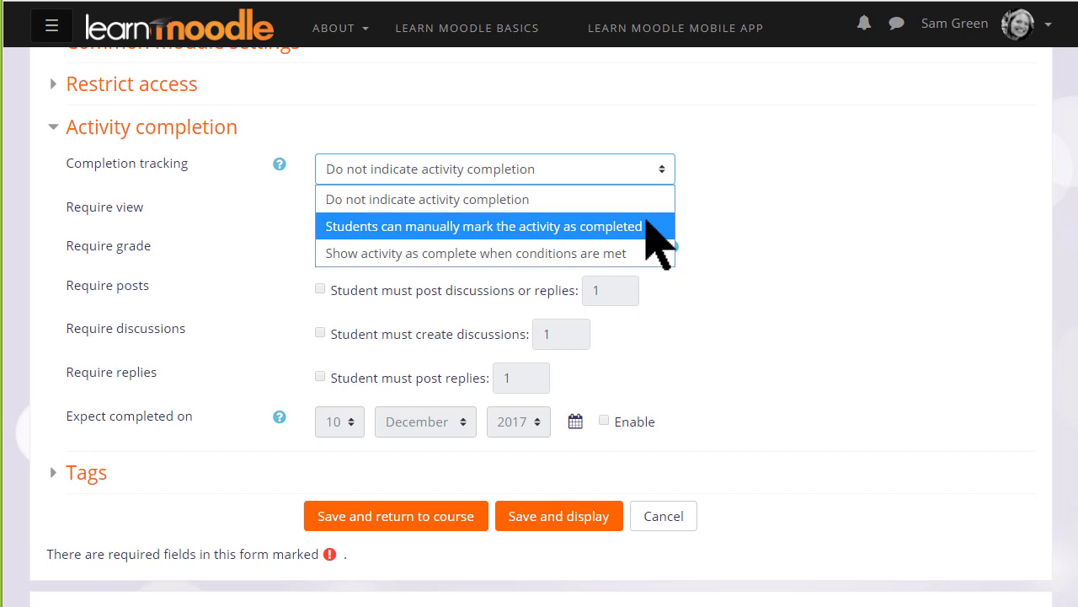
click(475, 253)
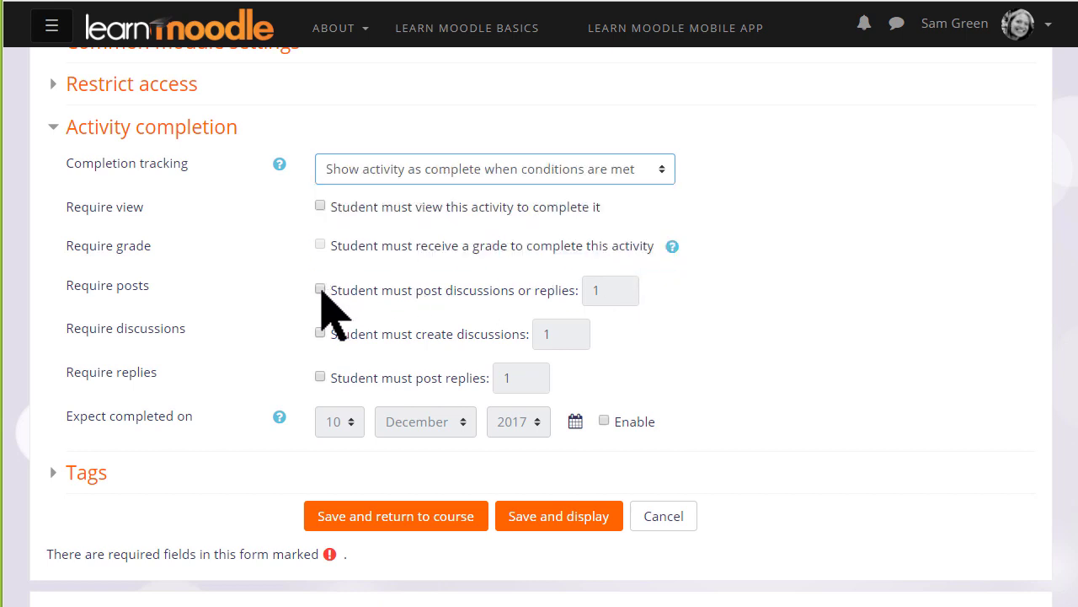
click(319, 289)
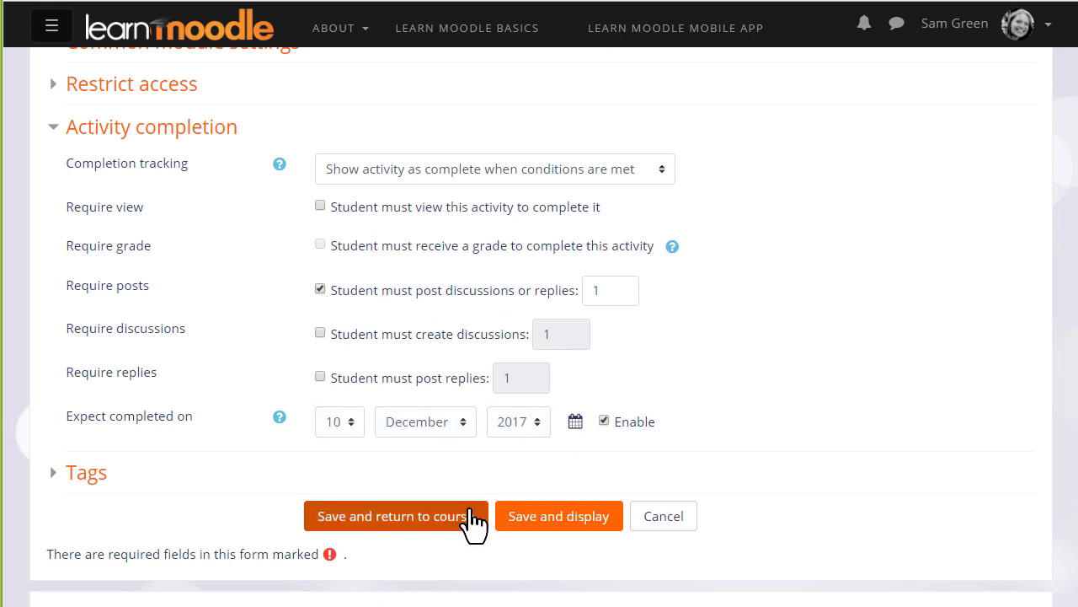
click(396, 515)
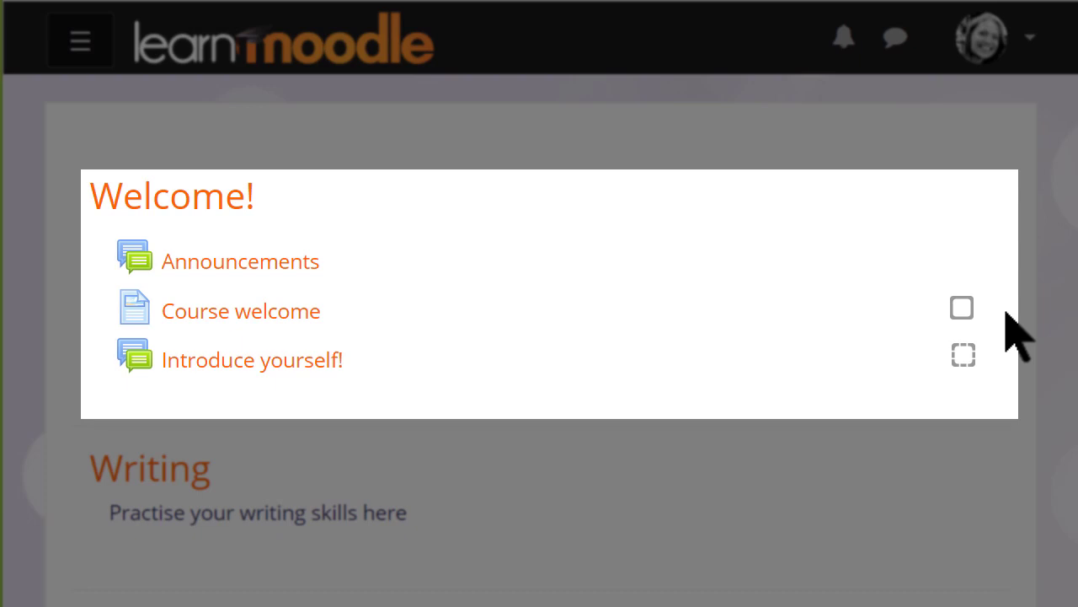
mouse_move(1002, 354)
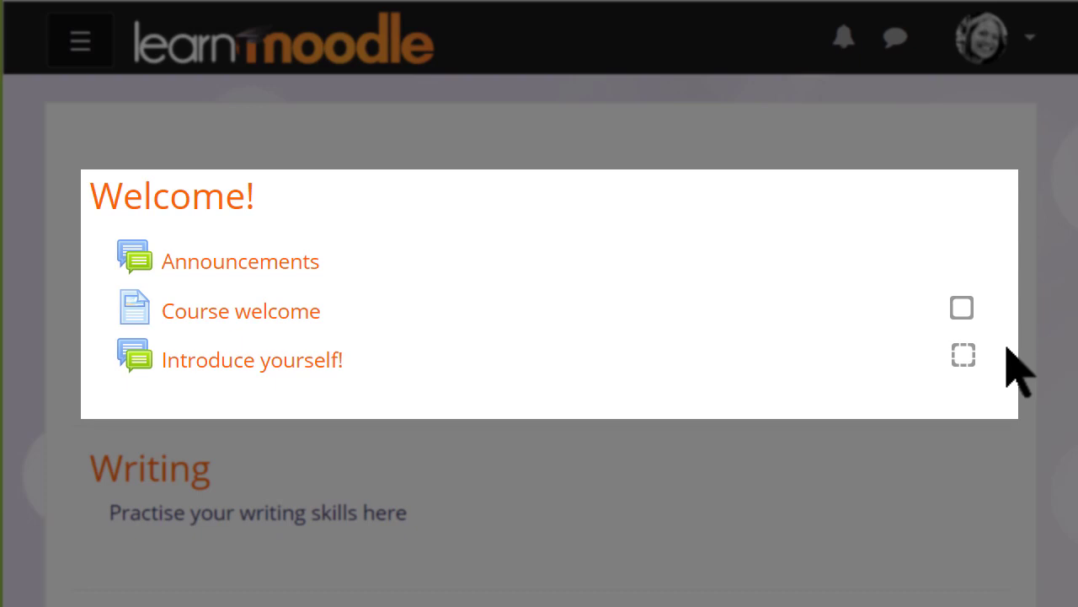